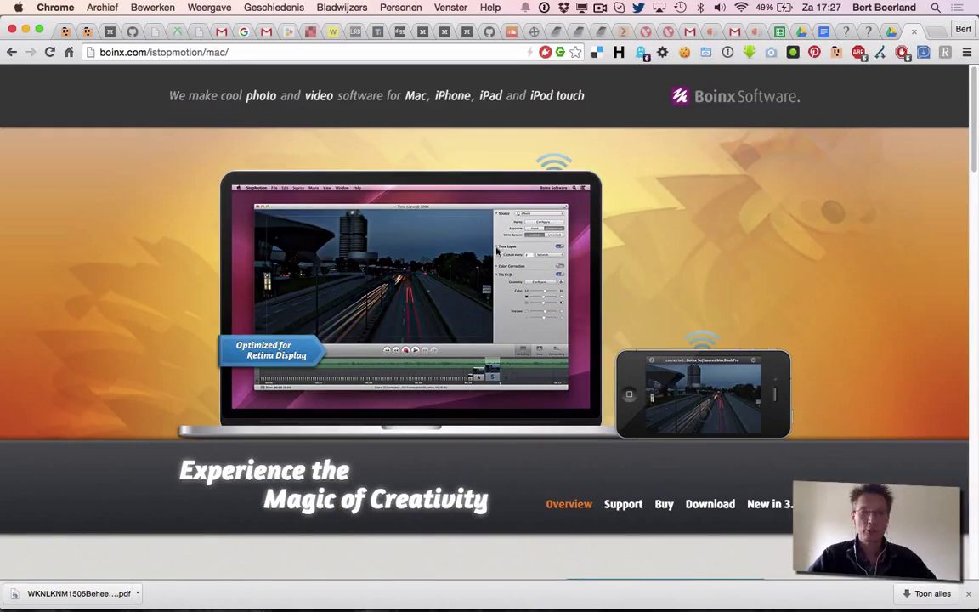
- Scroll the boinx.com iStopMotion page past the intro and DSLR Live View to Key Features
scroll(down, 3)
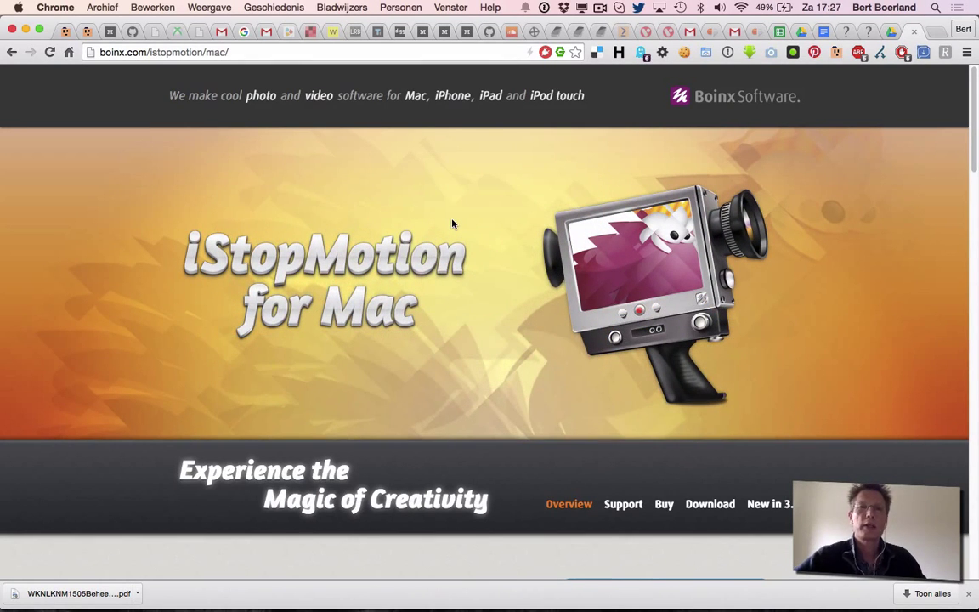
scroll(down, 3)
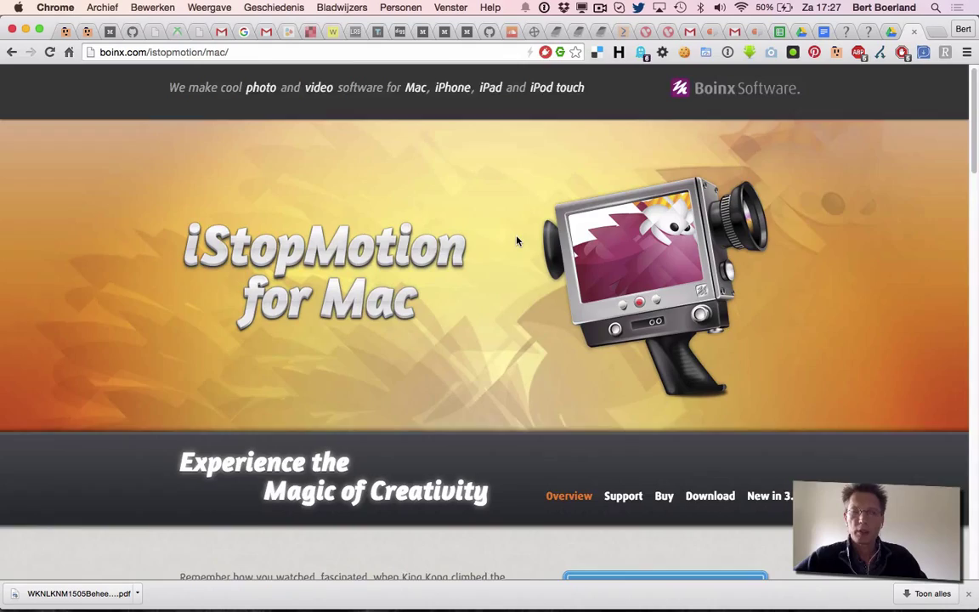
scroll(down, 3)
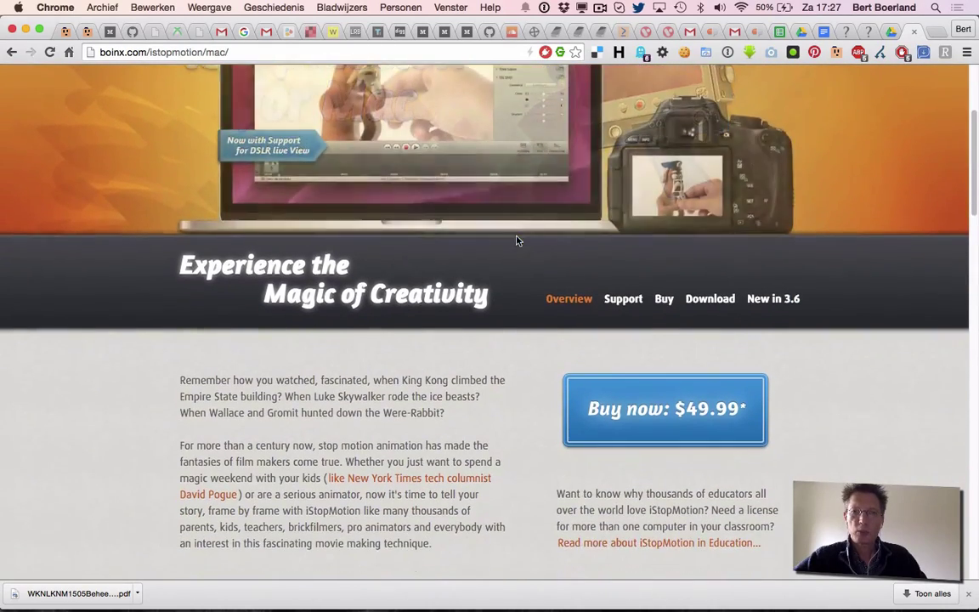
scroll(down, 3)
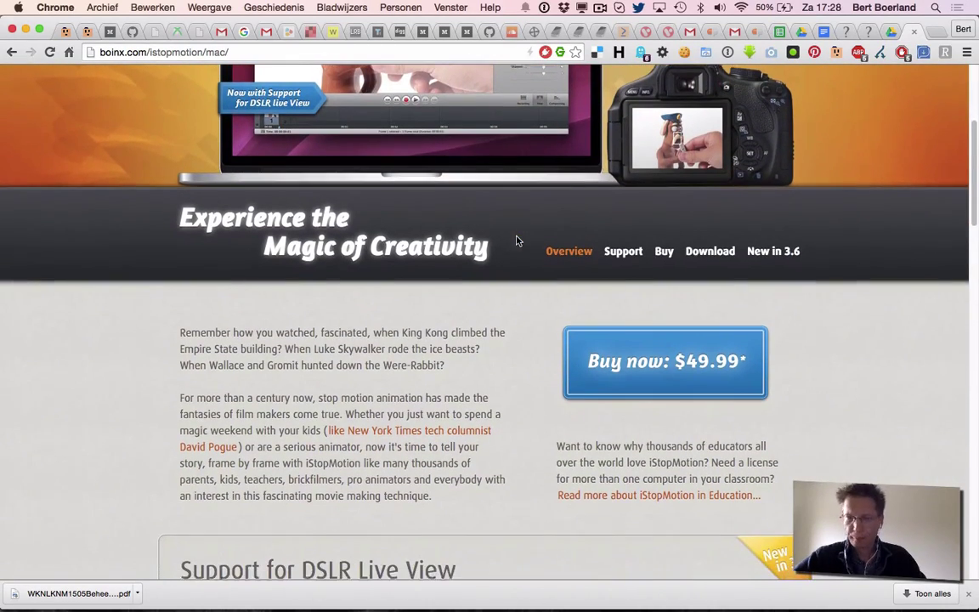
scroll(down, 3)
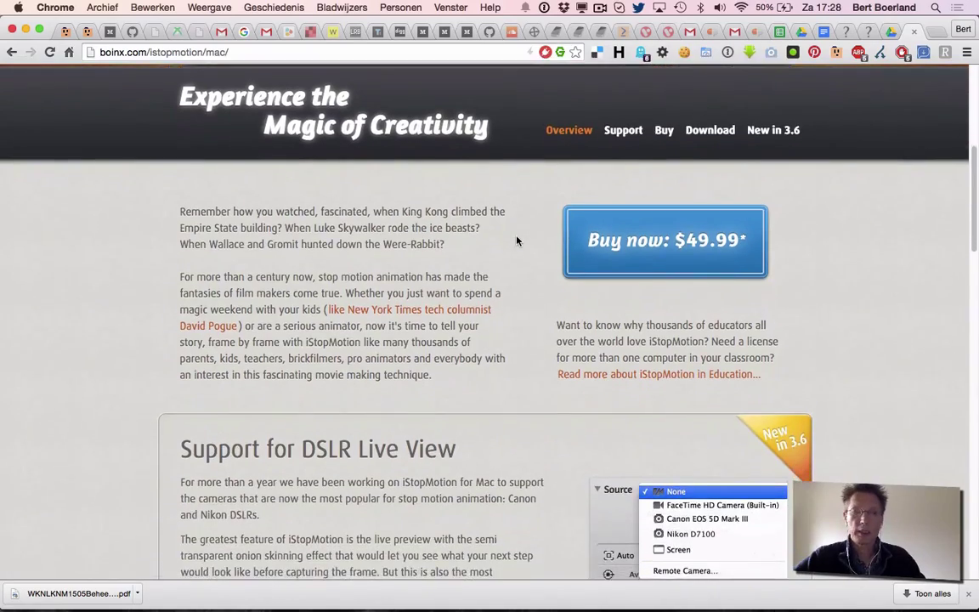
scroll(down, 3)
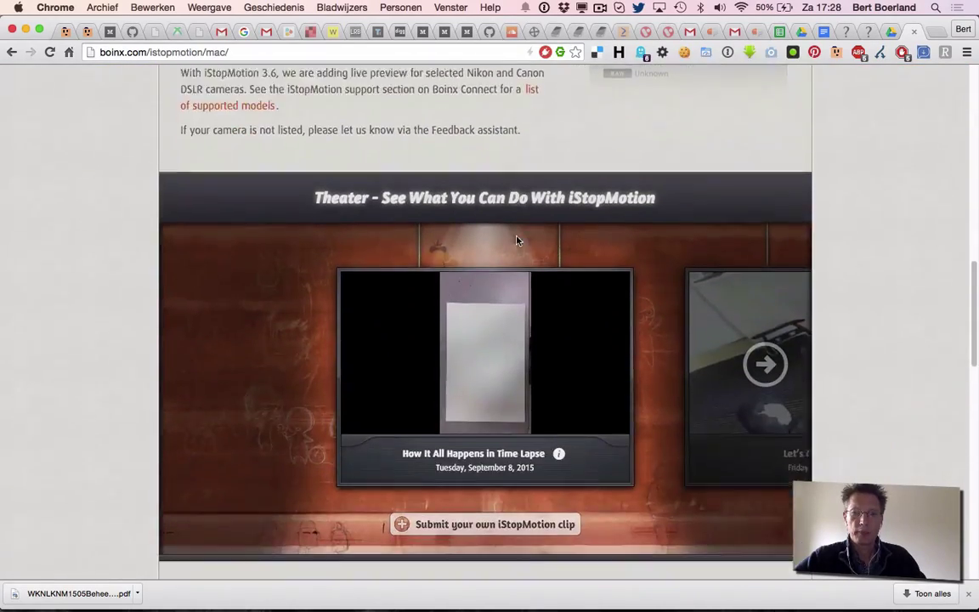
scroll(down, 3)
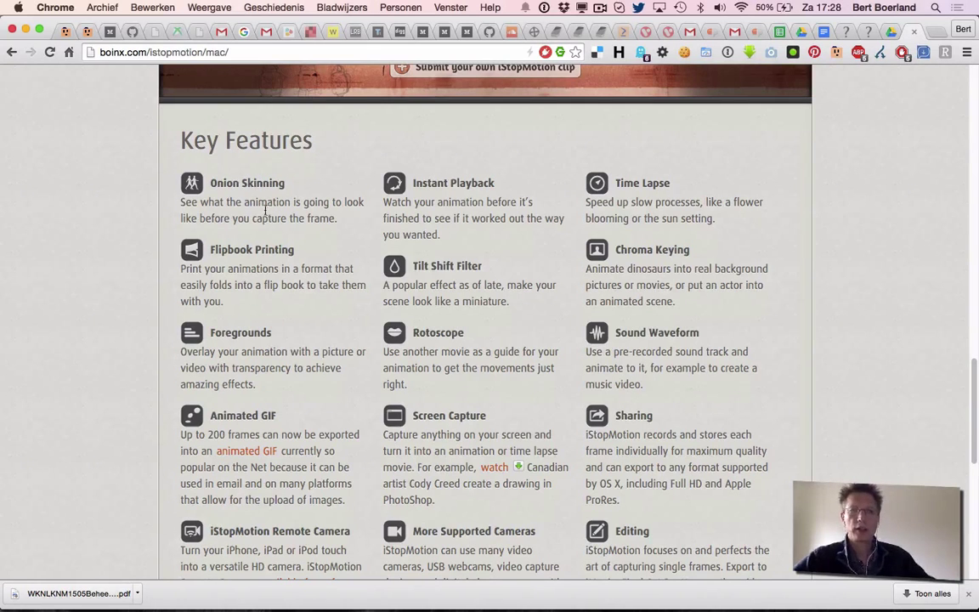
scroll(down, 3)
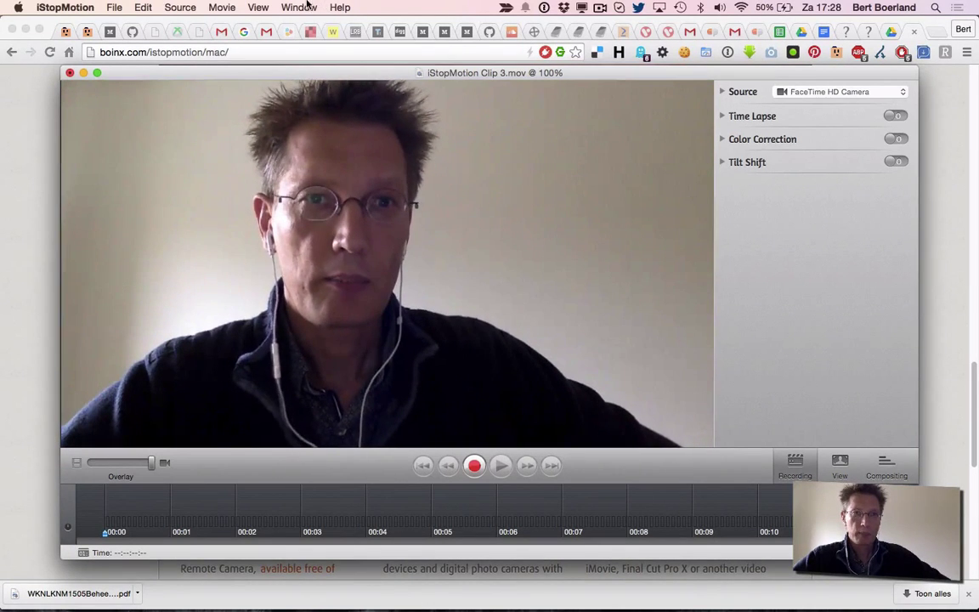
- Switch from iStopMotion Clip 3.mov to the iStopMotion Clip.mov document via the Window menu
click(298, 7)
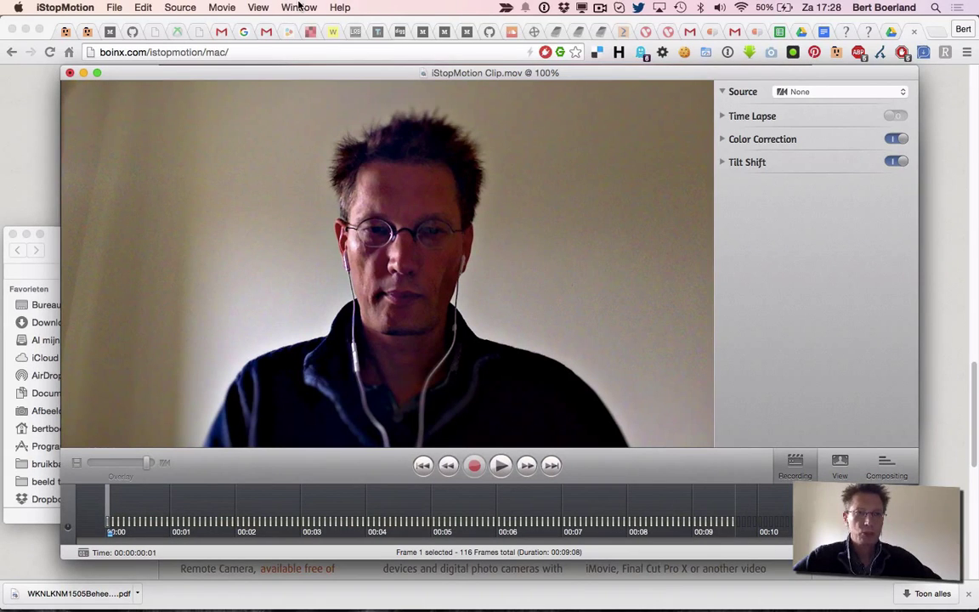
- Review the Source options: None, FaceTime HD Camera, Screen and Remote Camera
click(243, 8)
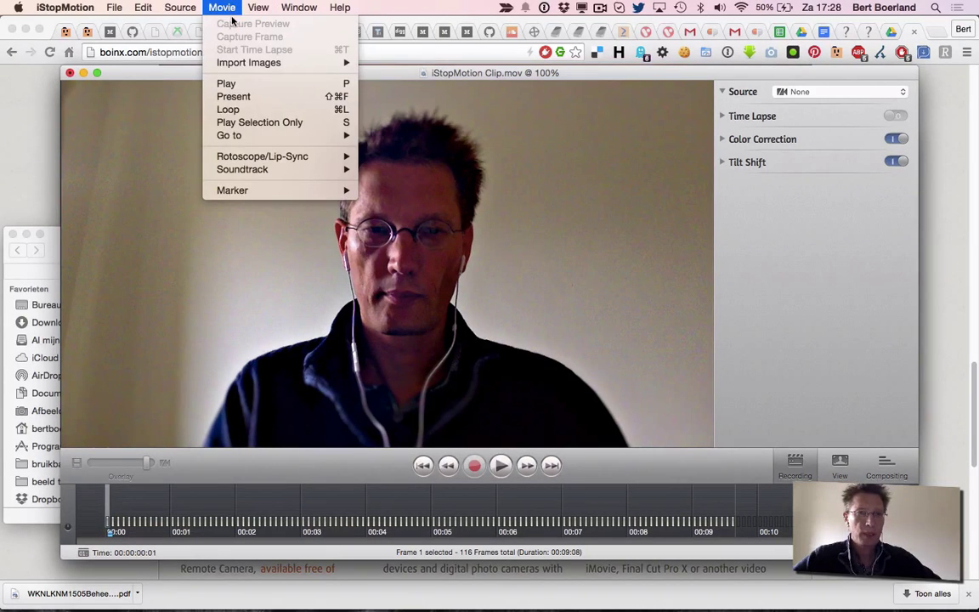
click(178, 8)
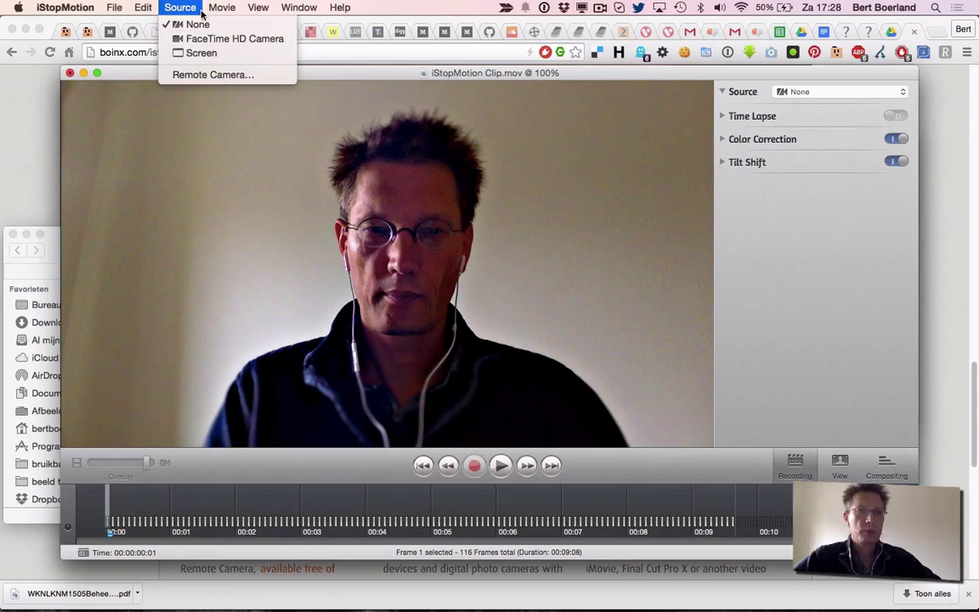
mouse_move(195, 33)
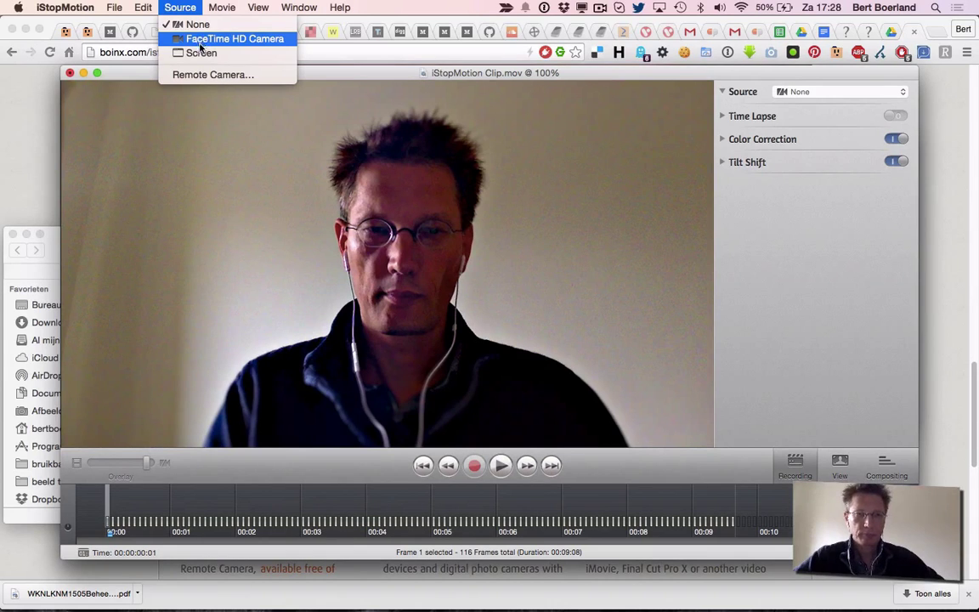
mouse_move(208, 54)
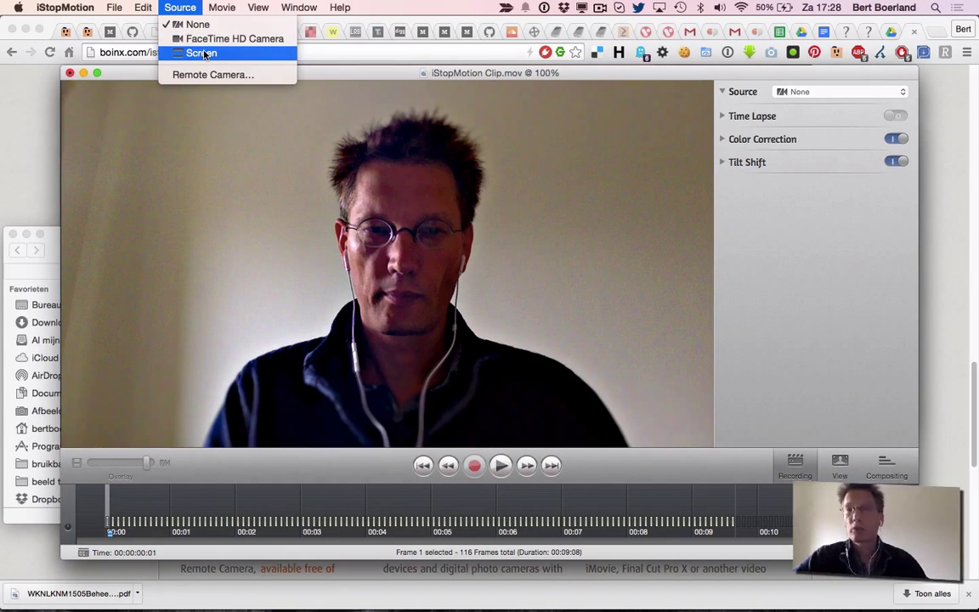
mouse_move(215, 75)
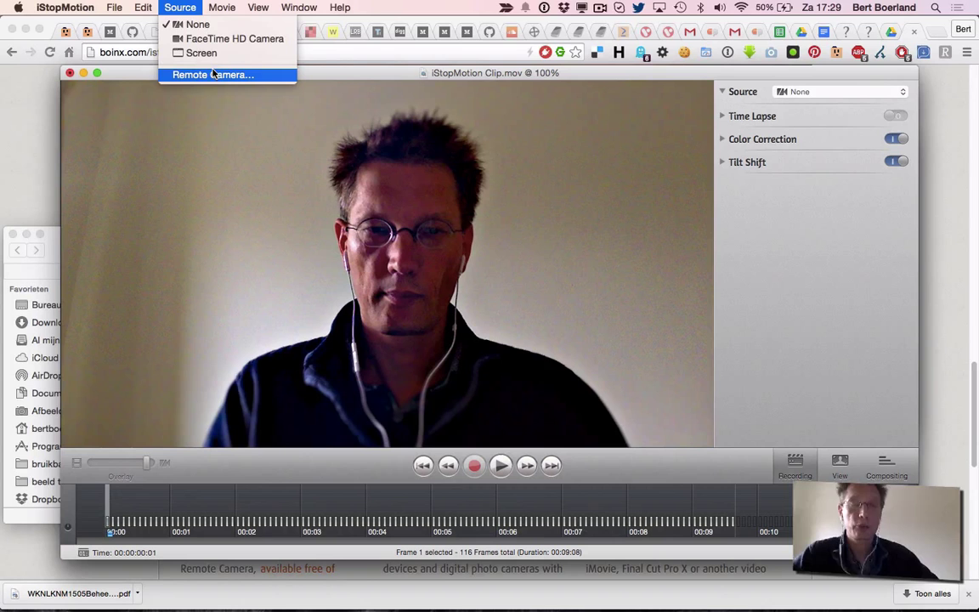
mouse_move(271, 173)
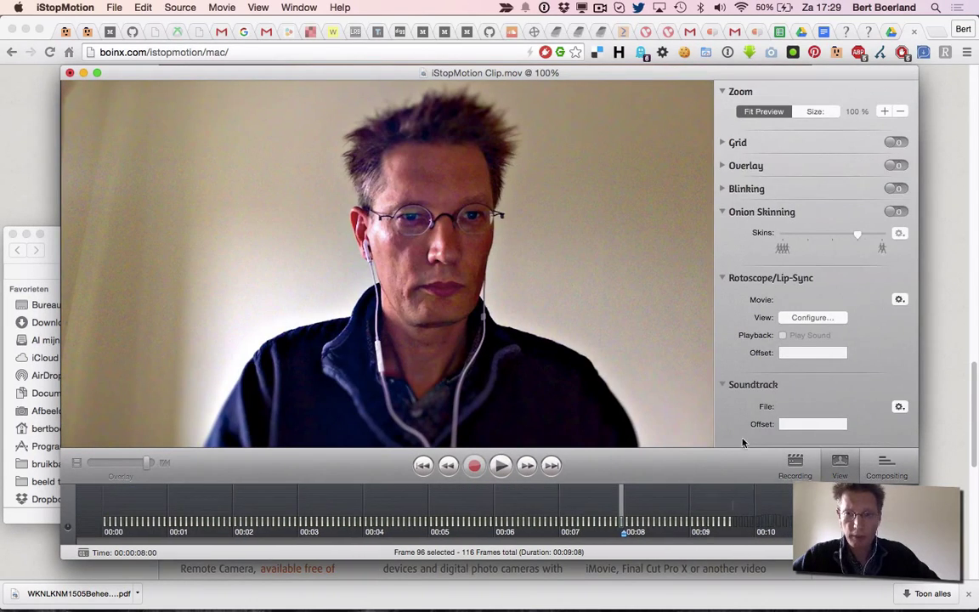
mouse_move(762, 499)
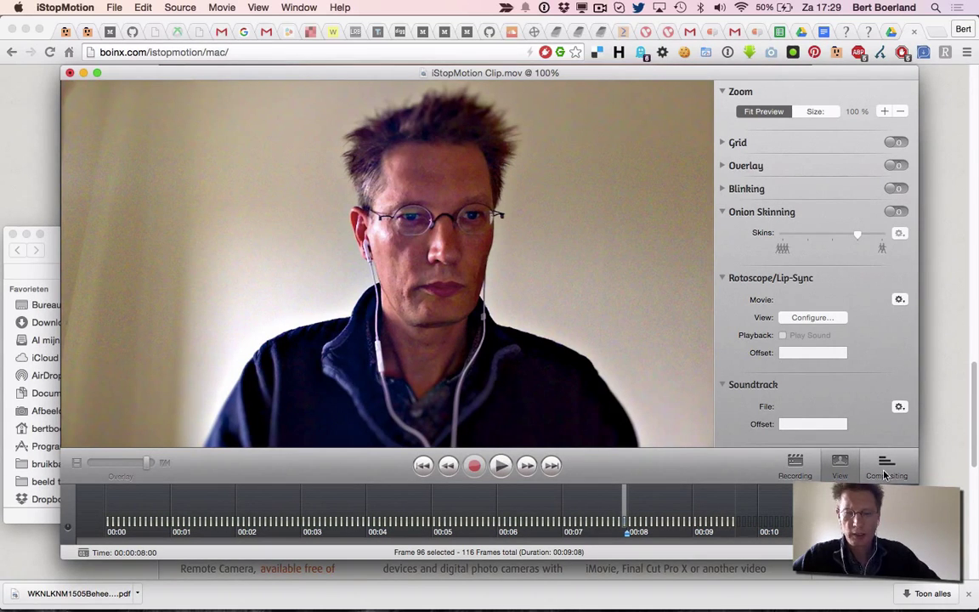
- View the Compositing Background and Foreground image sets, then return to the Recording panel
click(885, 460)
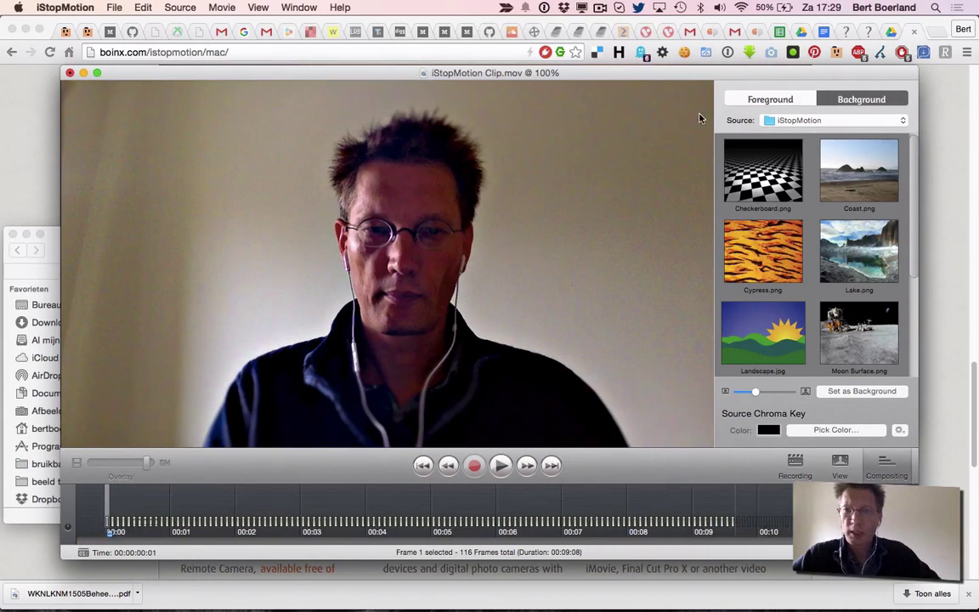
click(768, 98)
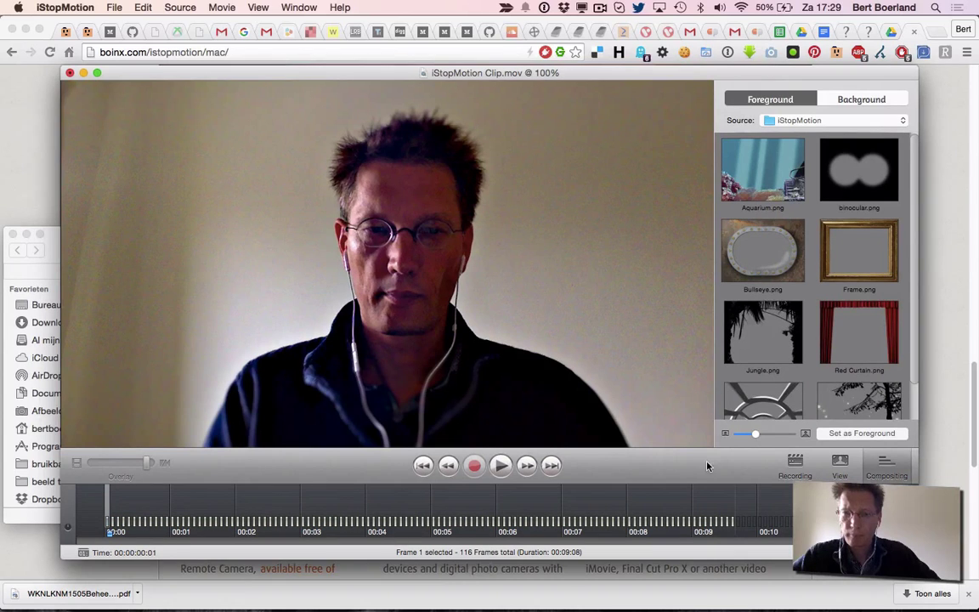
click(885, 465)
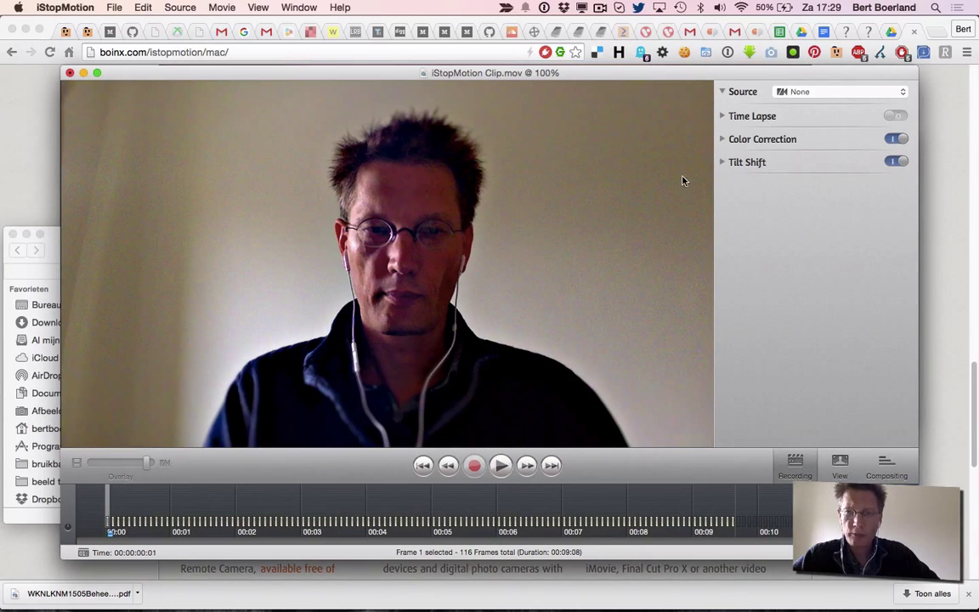
- Reveal the time-lapse interval setting, then bring iStopMotion Clip 3.mov @ 100% to the front
click(863, 91)
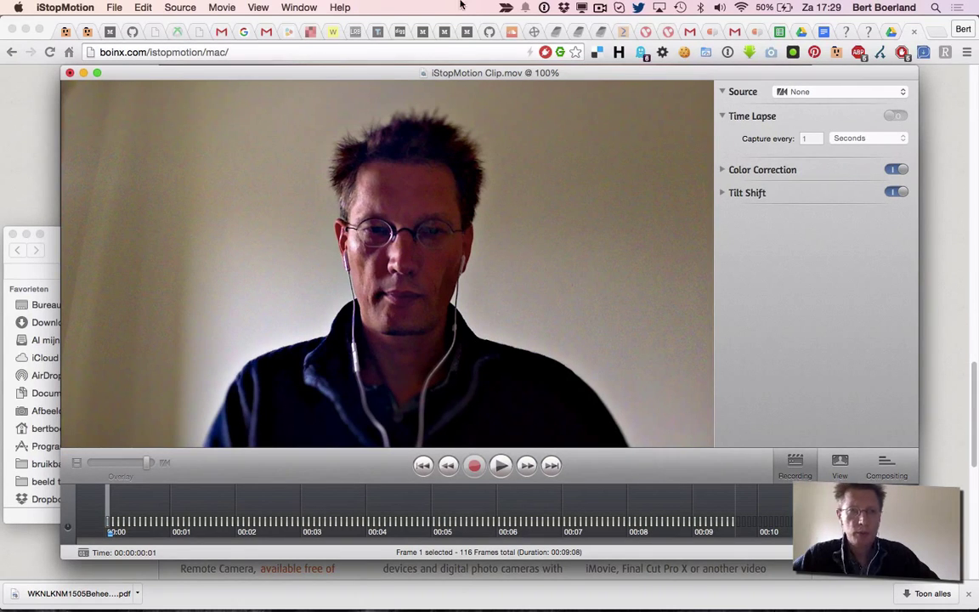
click(298, 7)
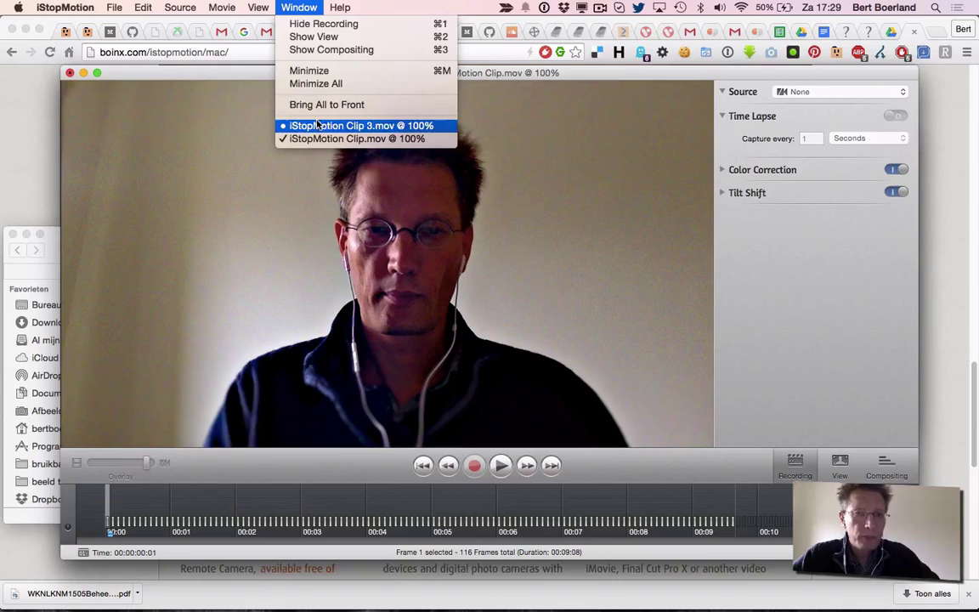
click(360, 126)
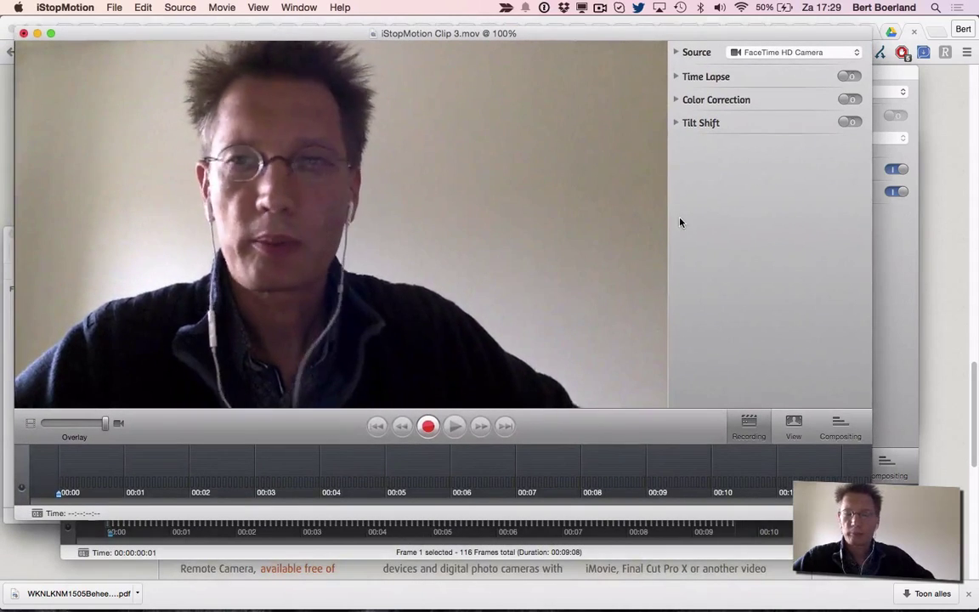
- Keep FaceTime HD Camera as source, enable 1-second Time Lapse, and switch on Color Correction
click(797, 51)
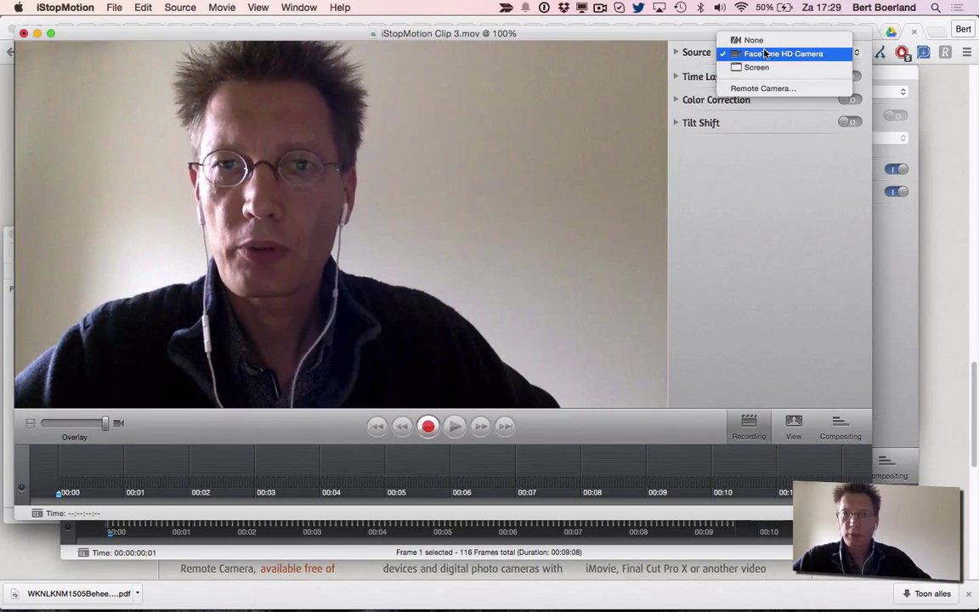
click(779, 53)
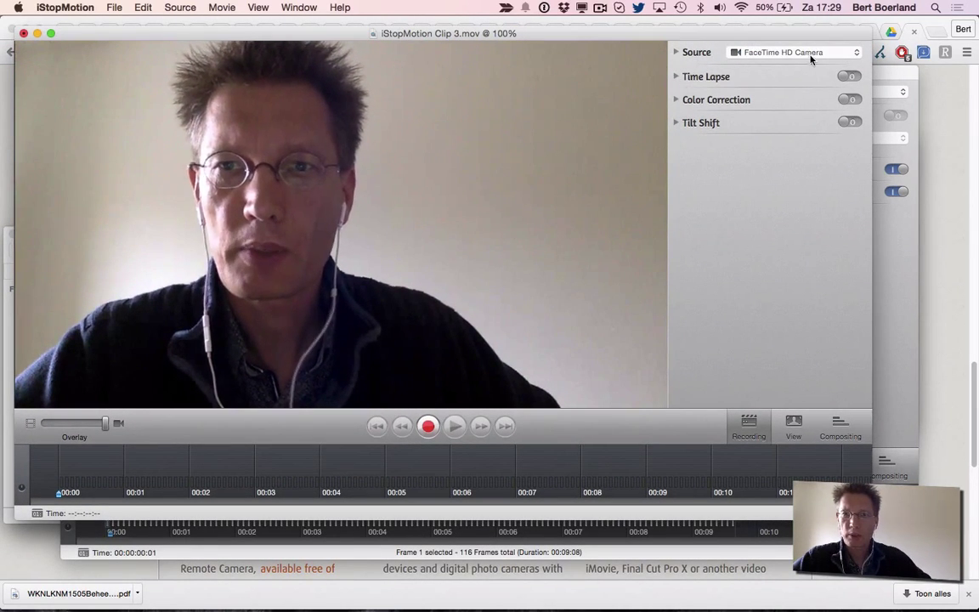
click(845, 76)
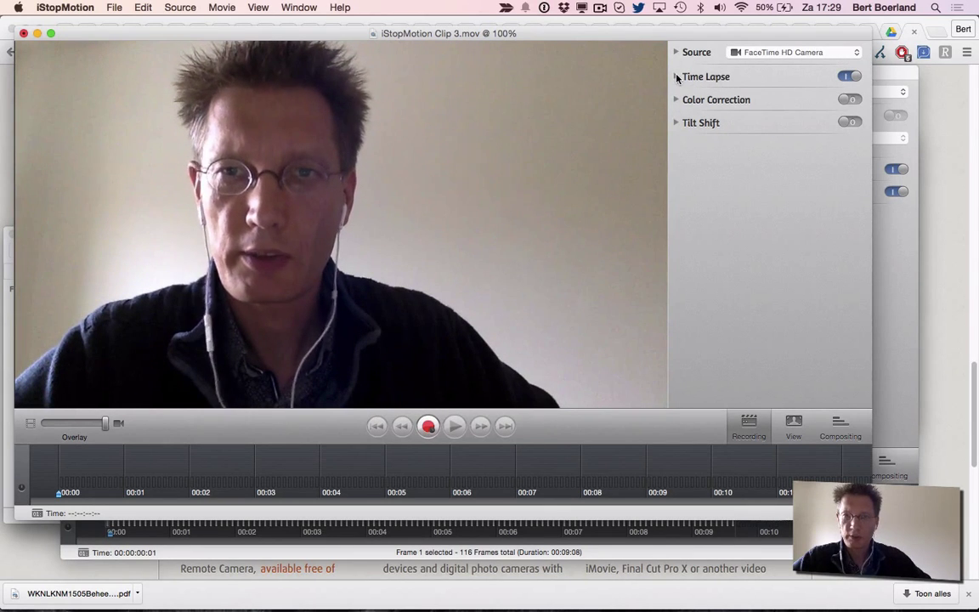
click(675, 76)
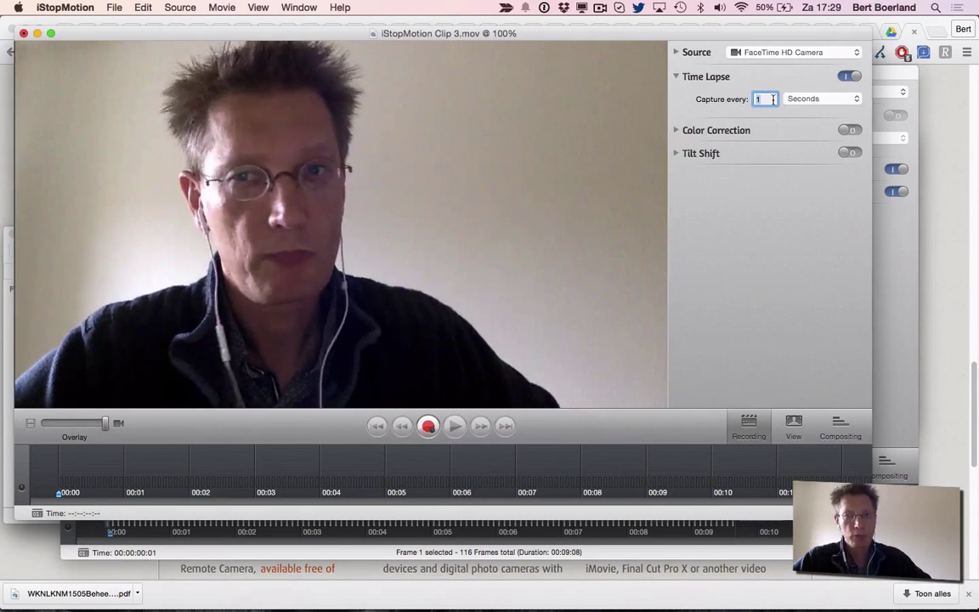
click(677, 130)
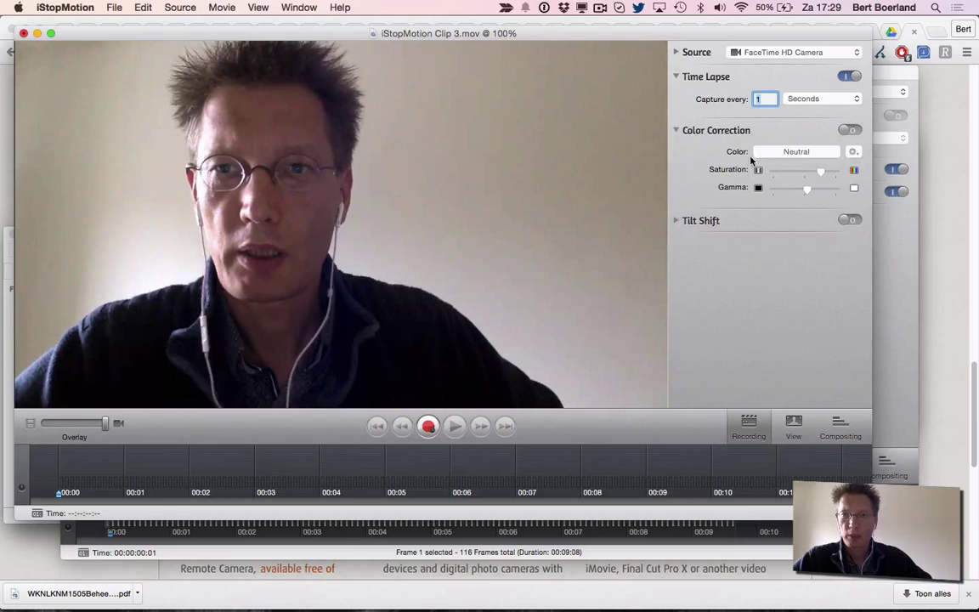
click(848, 130)
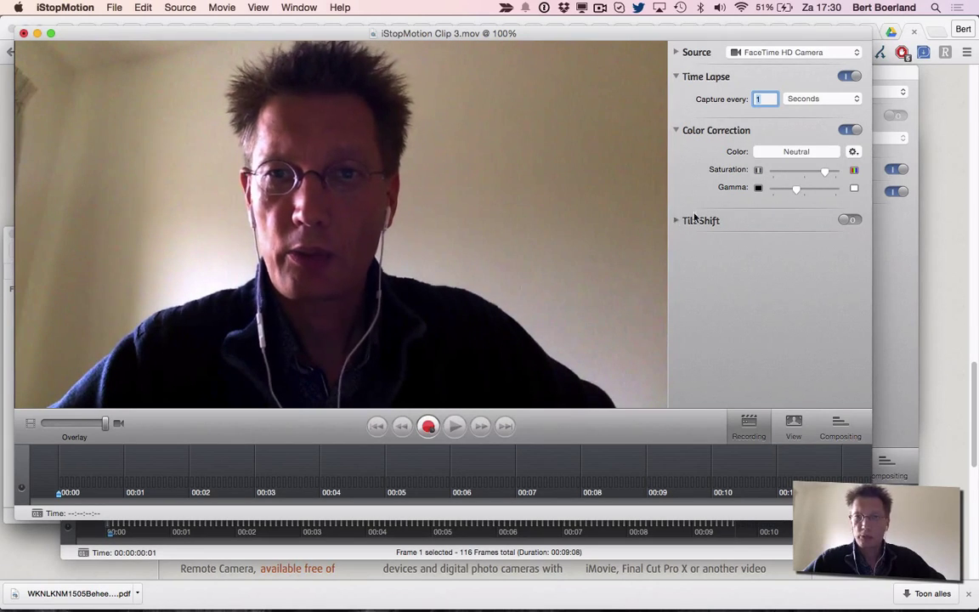
- Turn on Tilt Shift for Clip 3, then bring iStopMotion Clip.mov back to front
click(850, 220)
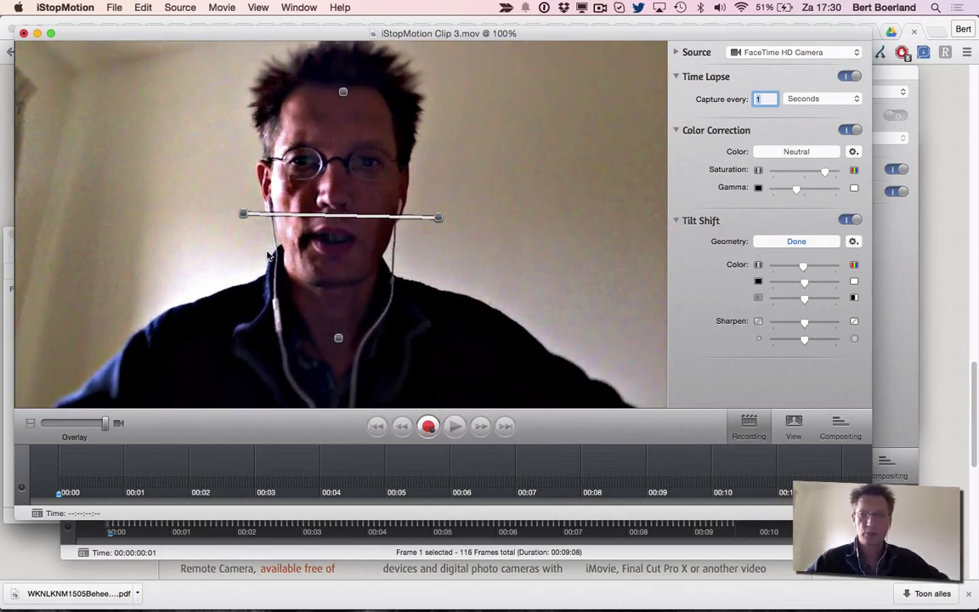
click(796, 240)
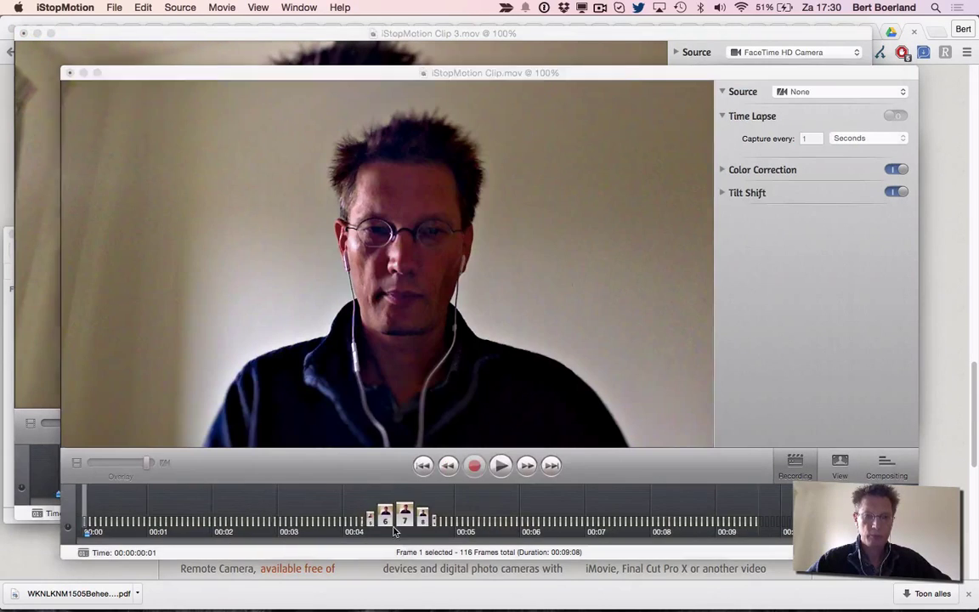
- Browse the File and iStopMotion menus, then choose Print Flip Book… from File
click(122, 7)
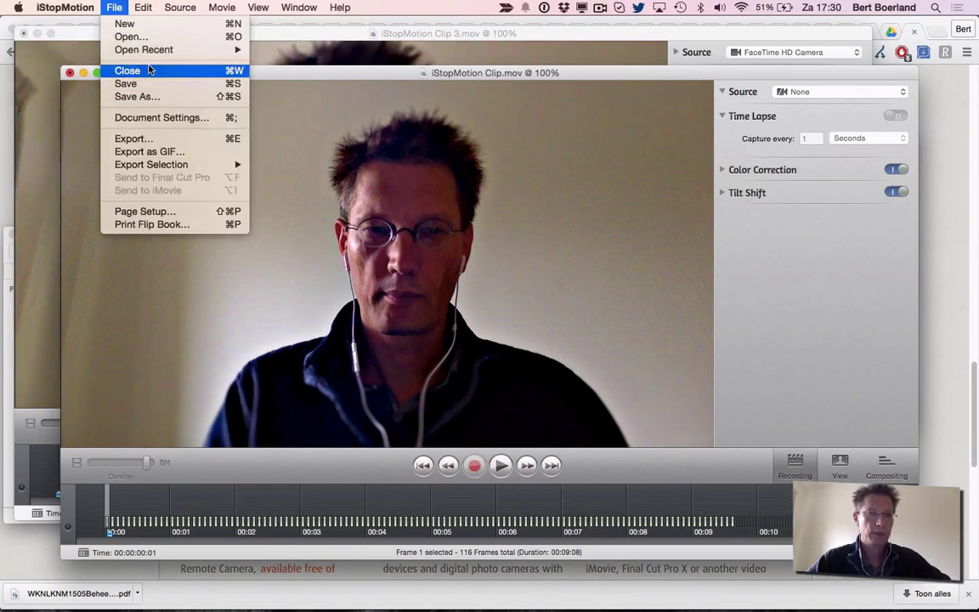
click(67, 7)
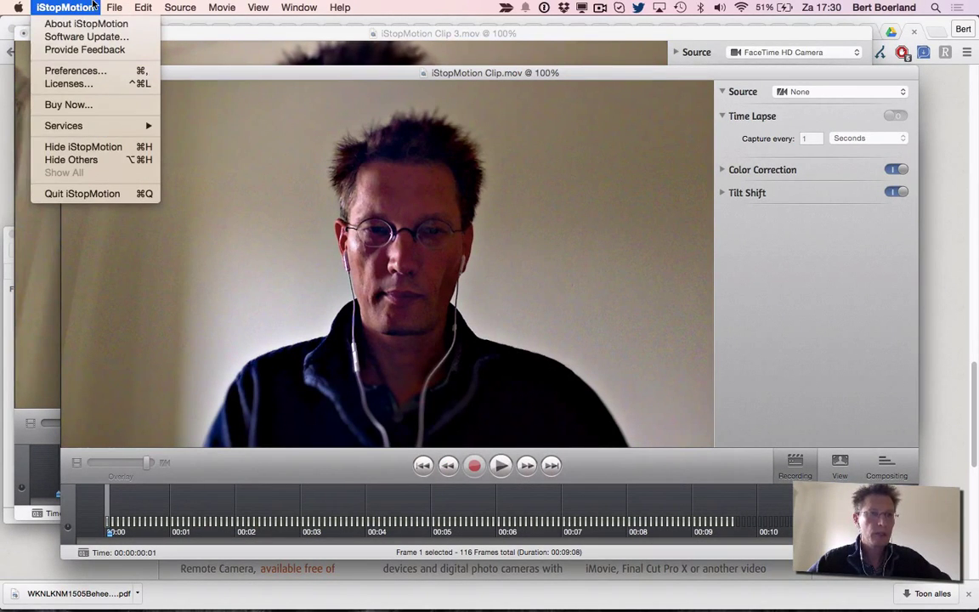
click(118, 7)
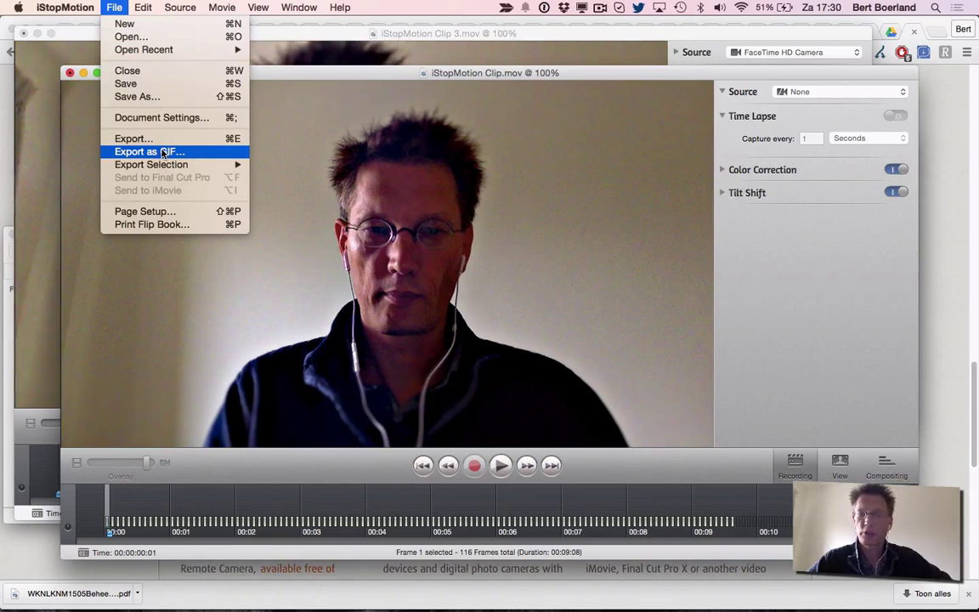
mouse_move(162, 183)
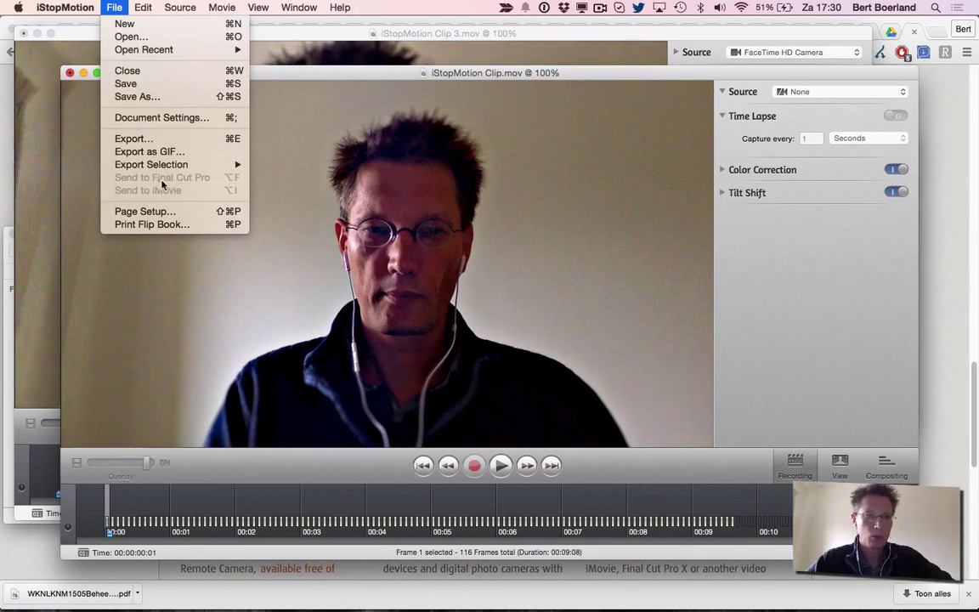
click(449, 389)
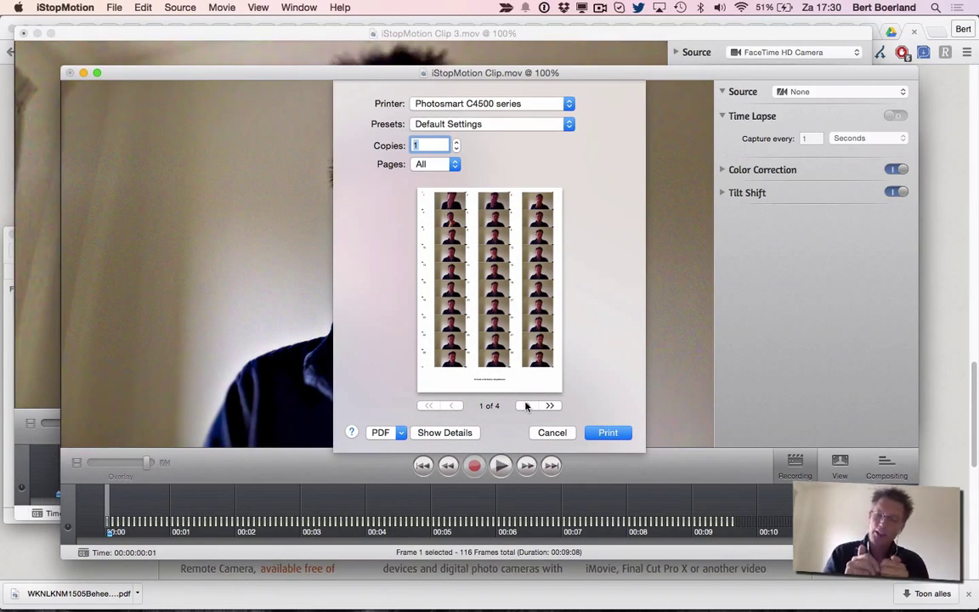
- Page through the flip book preview to page 4, then cancel printing
click(547, 405)
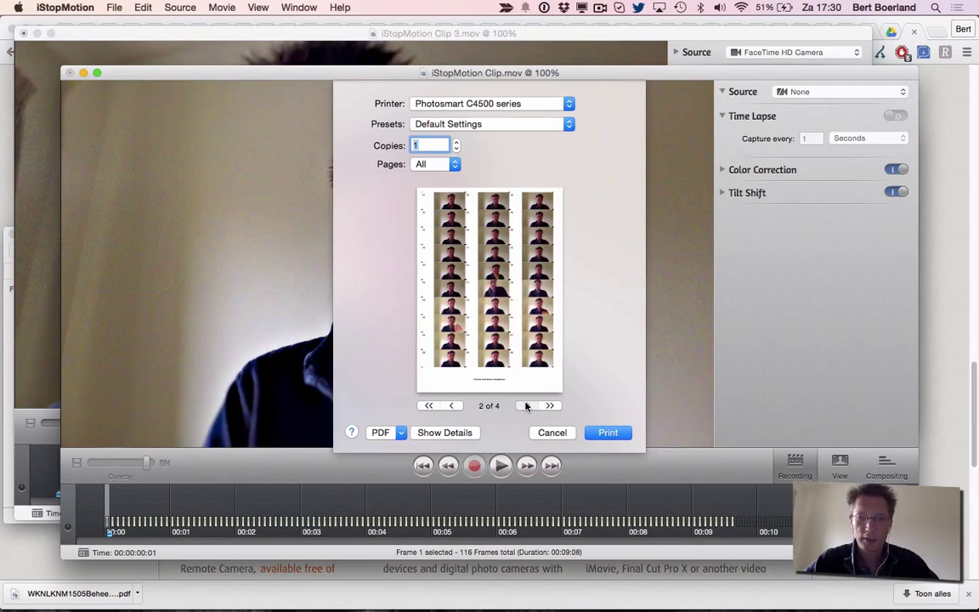
click(547, 406)
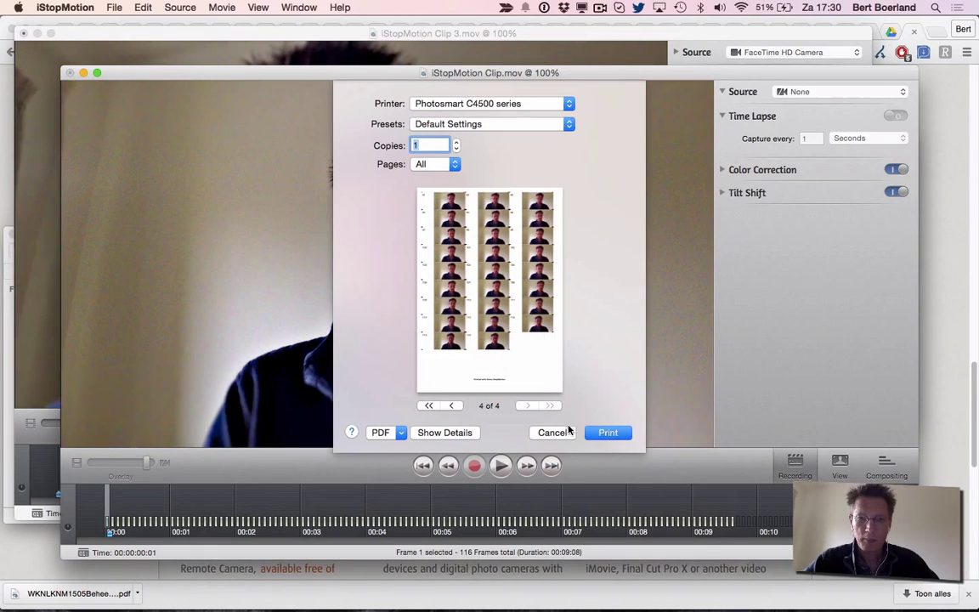
click(552, 432)
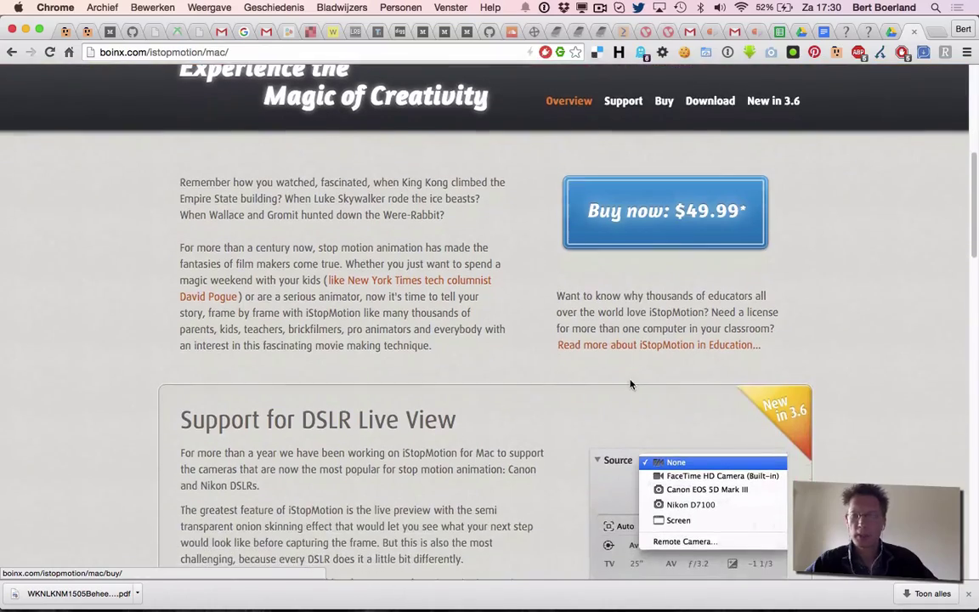
- Scroll the boinx.com iStopMotion page past DSLR Live View and Key Features to the footer
scroll(down, 3)
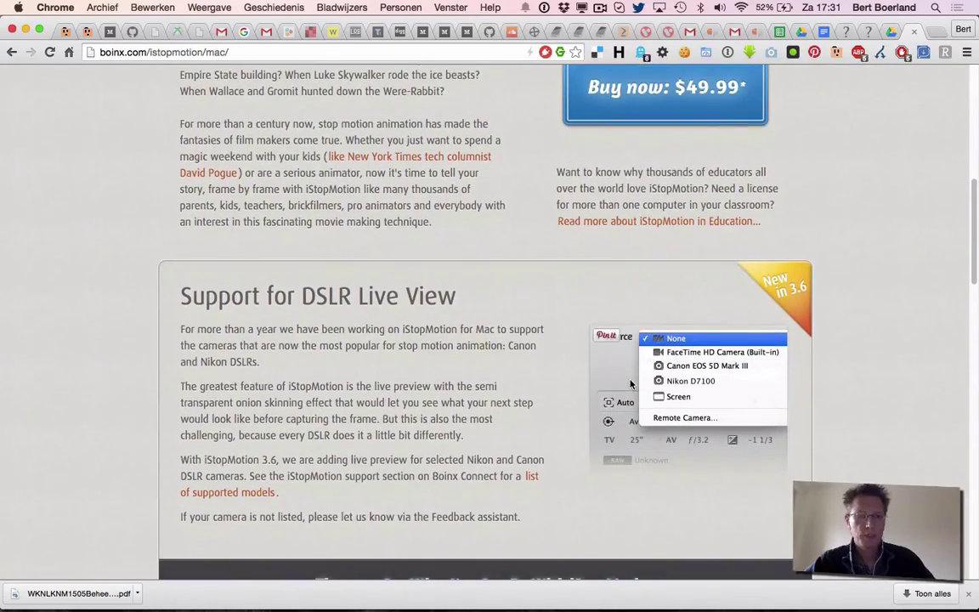
scroll(down, 3)
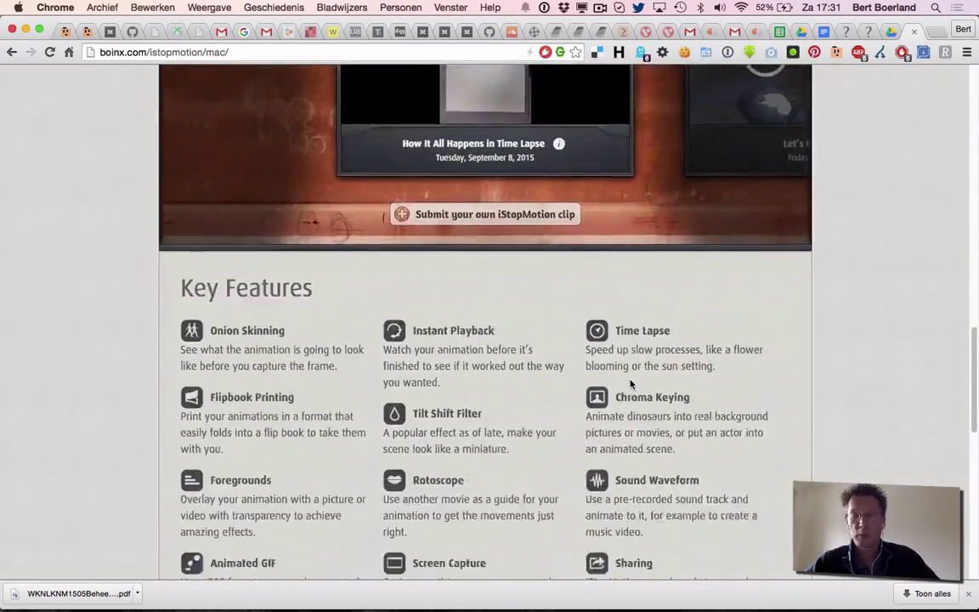
scroll(down, 3)
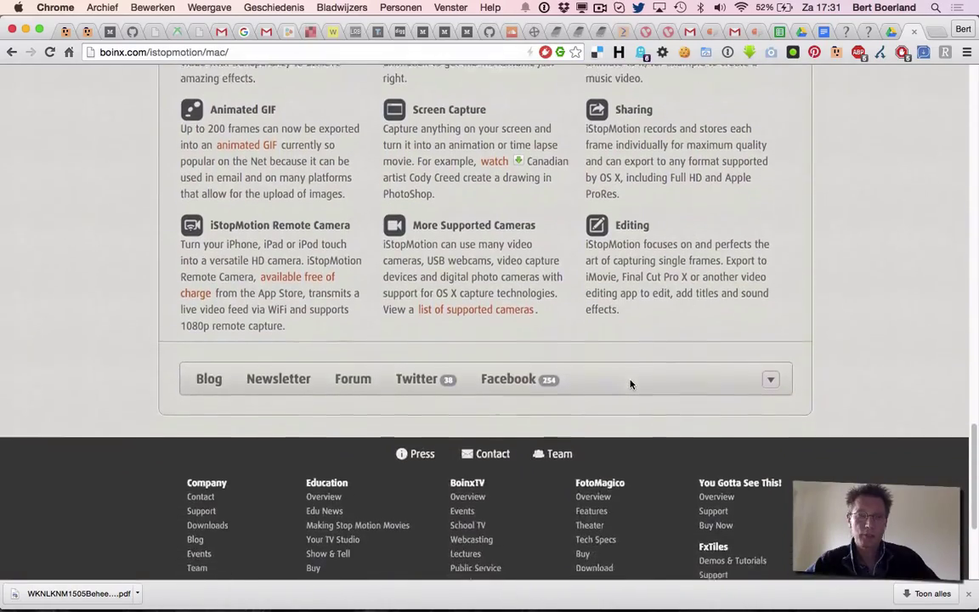